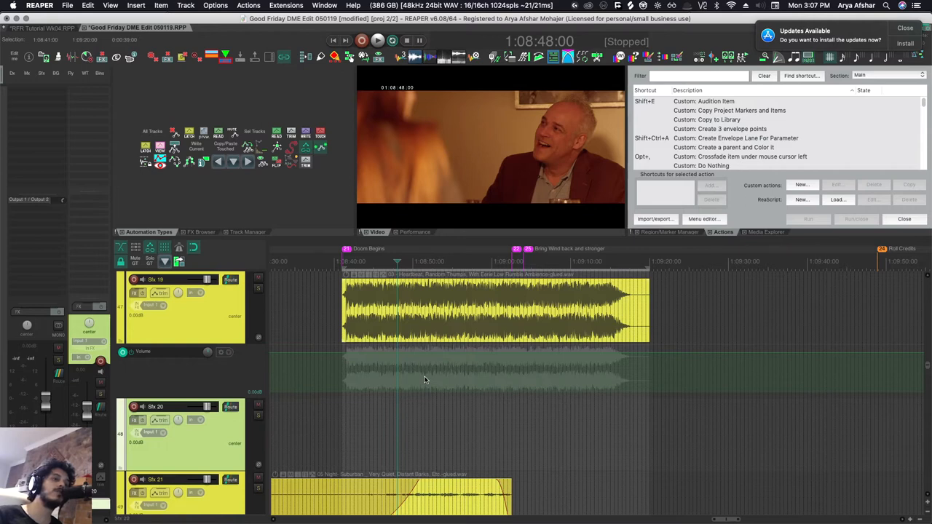
pyautogui.moveTo(411, 365)
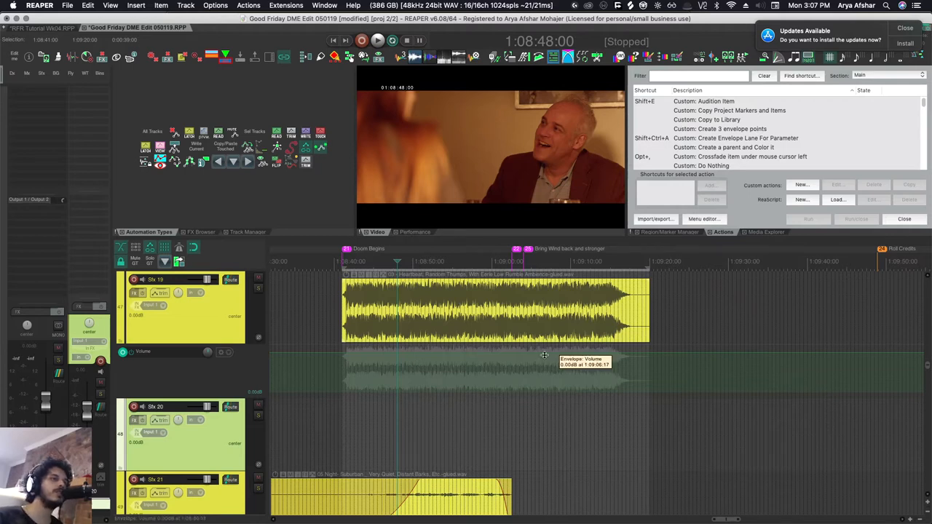
# Step: Select the Sfx 19 track's Volume envelope as the LFO Generator target
pyautogui.click(248, 5)
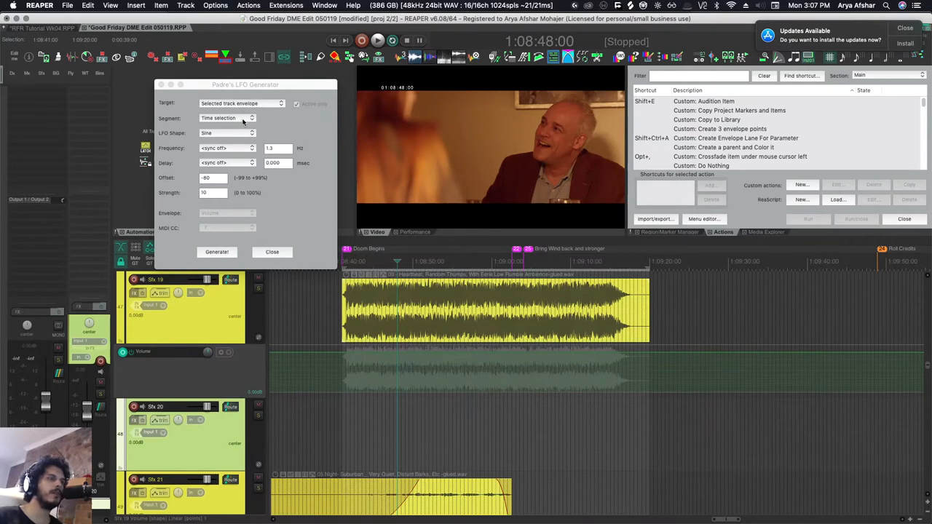
# Step: Choose Random as the LFO shape in Padre's LFO Generator
pyautogui.click(228, 132)
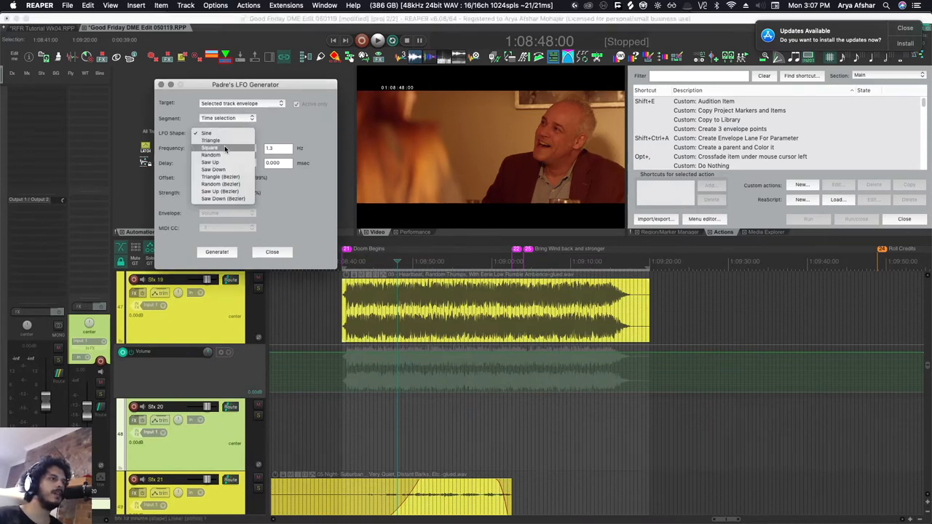
pyautogui.click(227, 148)
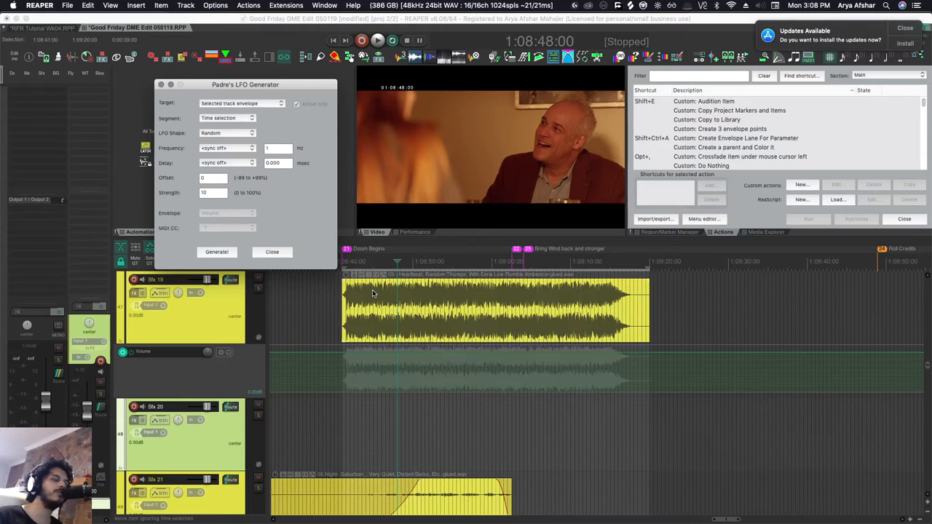
pyautogui.moveTo(376, 353)
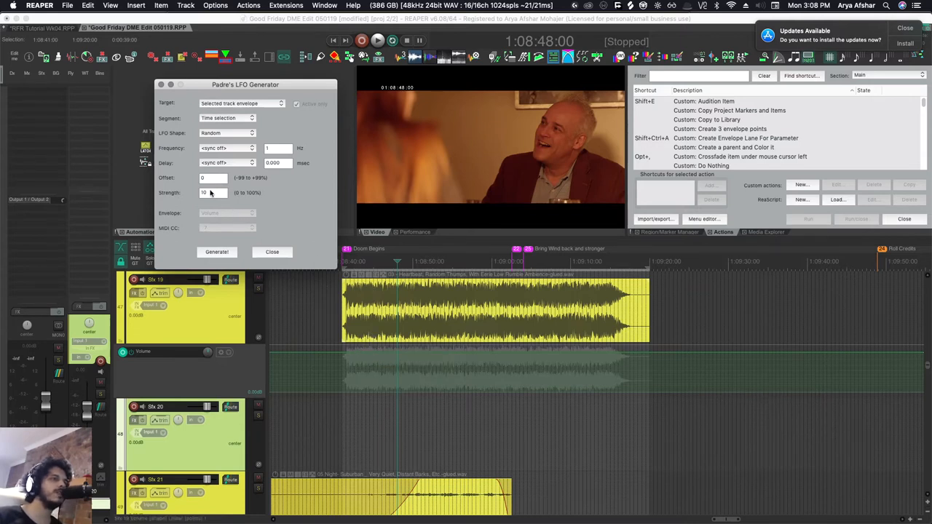
pyautogui.moveTo(235, 203)
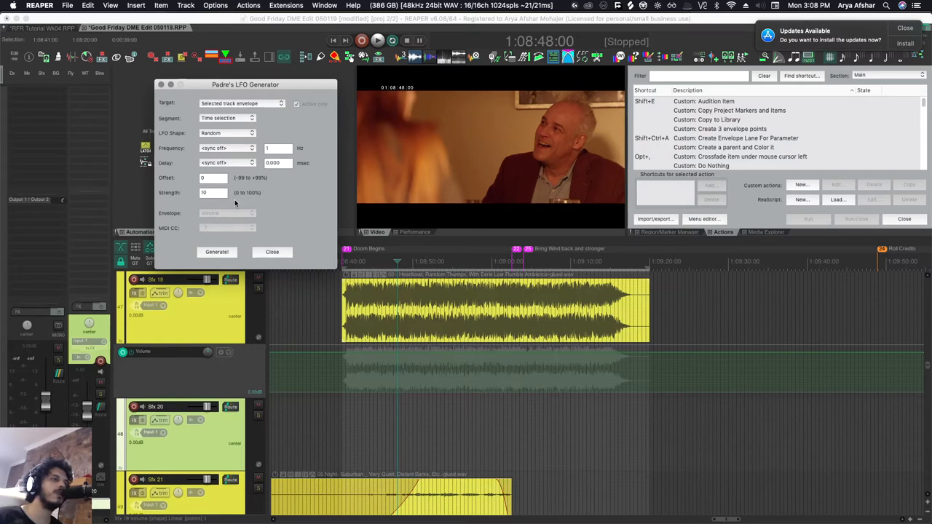
pyautogui.moveTo(253, 204)
pyautogui.write('5')
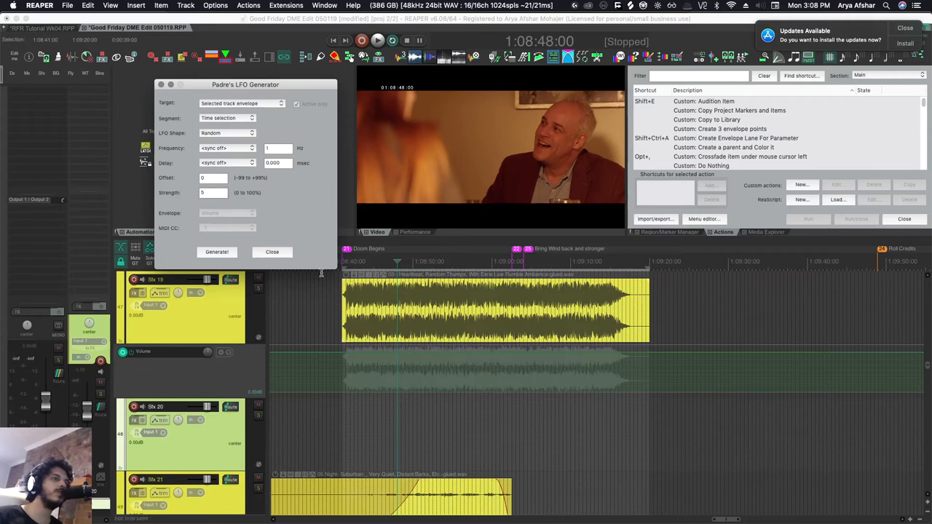
pyautogui.moveTo(286, 206)
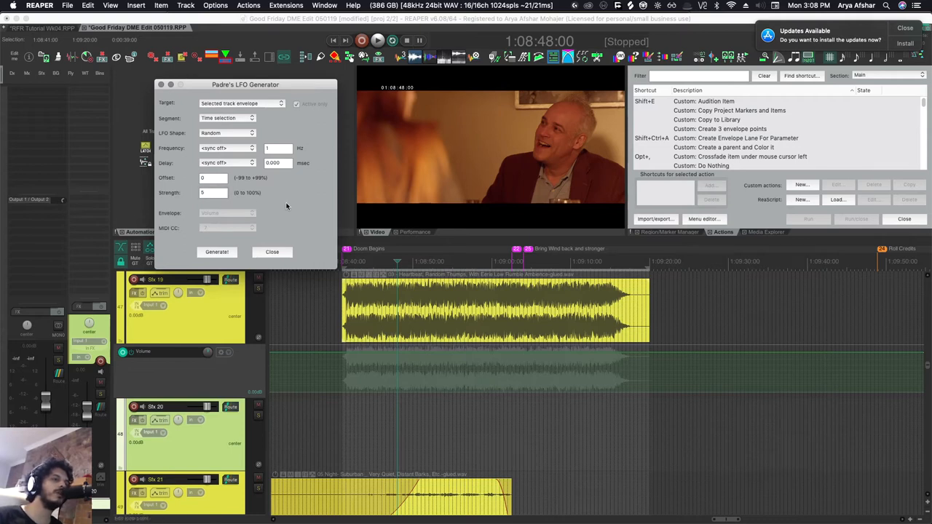
# Step: Generate the random LFO shape onto the Sfx 19 Volume envelope
pyautogui.click(217, 252)
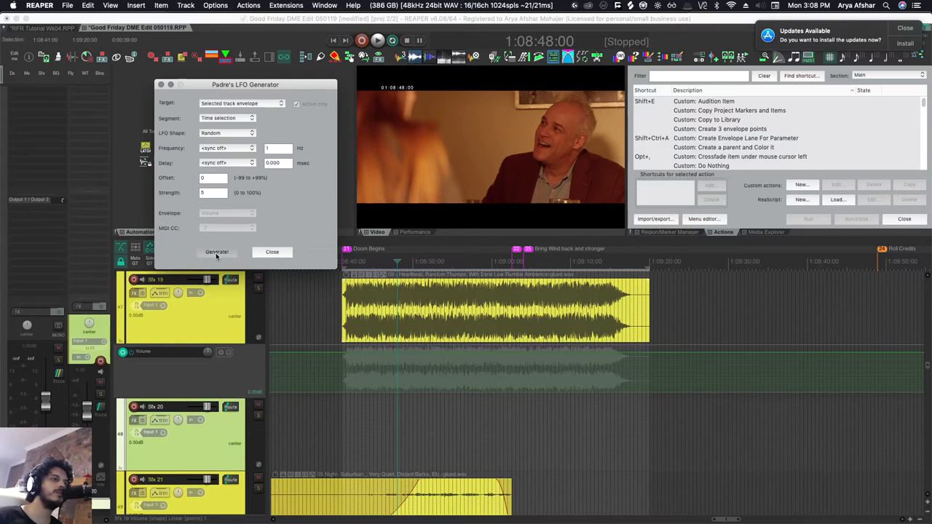
pyautogui.click(217, 252)
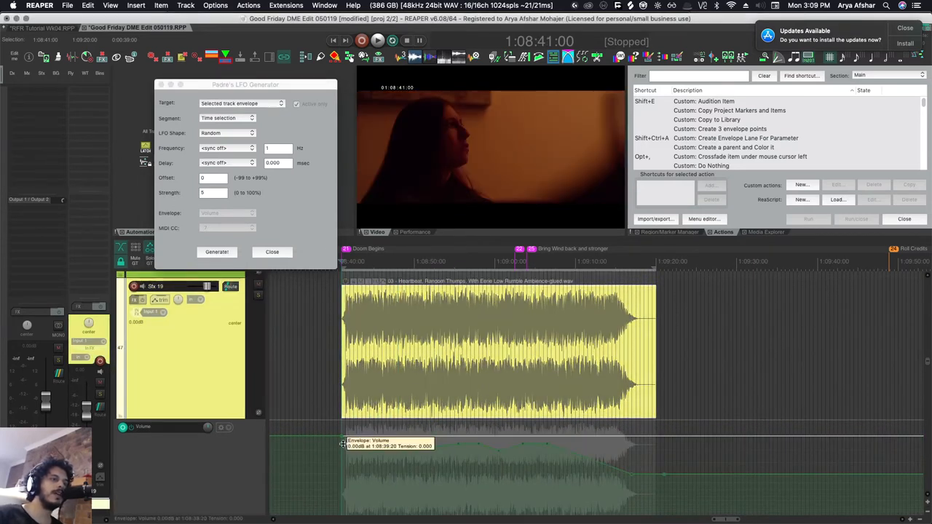
pyautogui.click(216, 251)
pyautogui.write('-80')
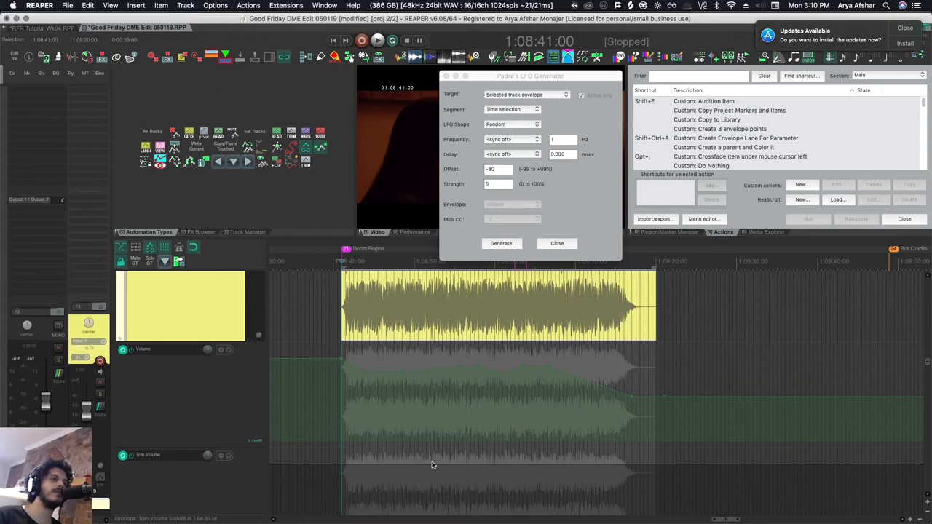
# Step: Generate random points on Trim Volume, merge it into Volume, and close the generator
pyautogui.moveTo(461, 463); pyautogui.dragTo(460, 470)
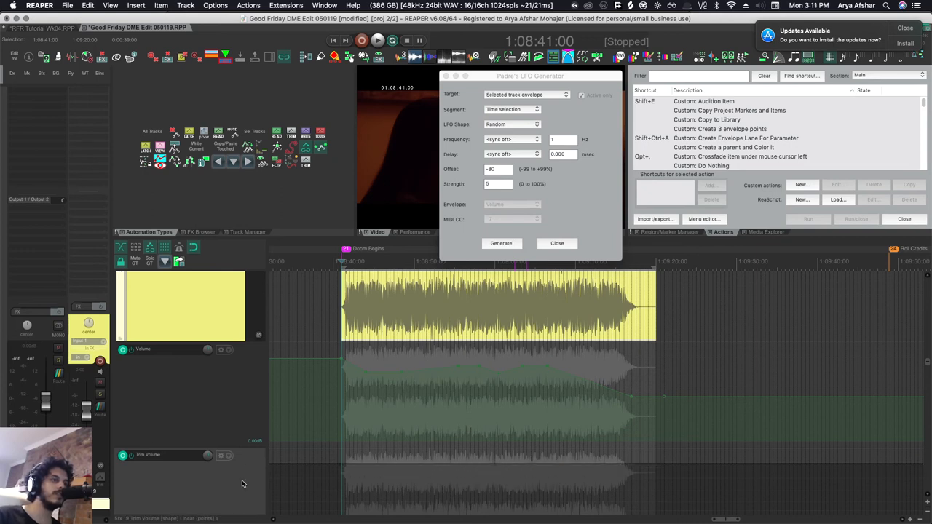
pyautogui.click(501, 243)
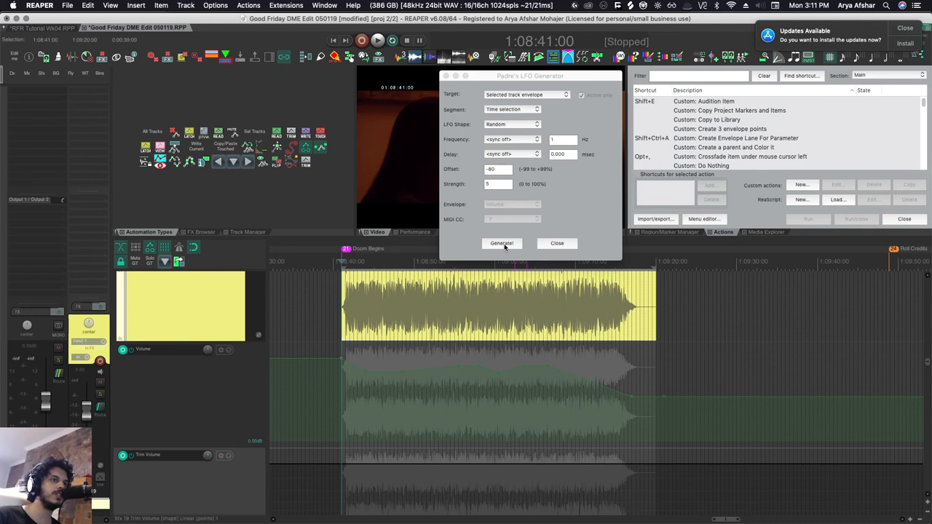
pyautogui.click(501, 243)
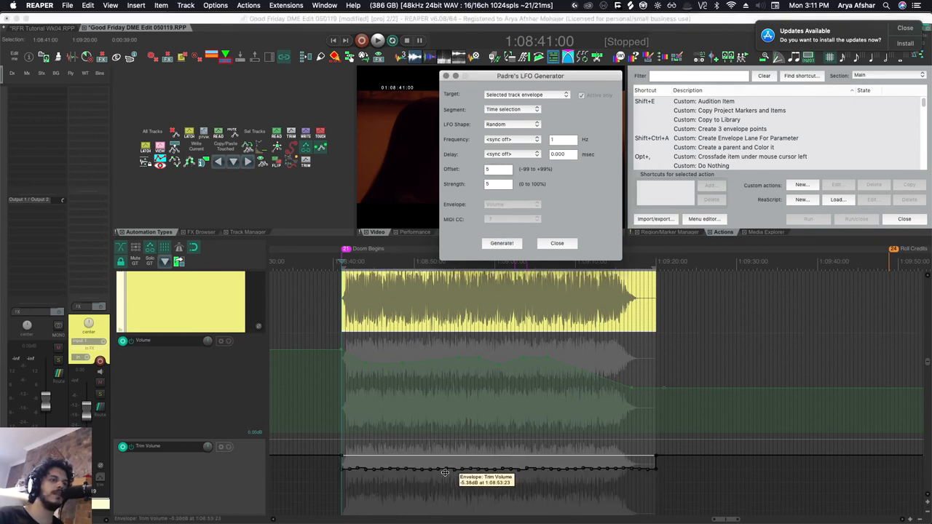
pyautogui.moveTo(445, 473); pyautogui.dragTo(383, 457)
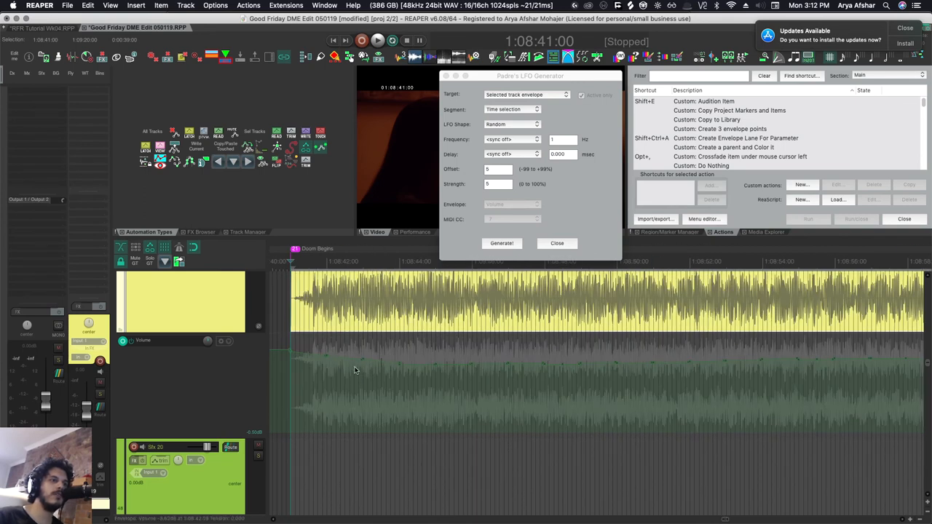
pyautogui.click(556, 243)
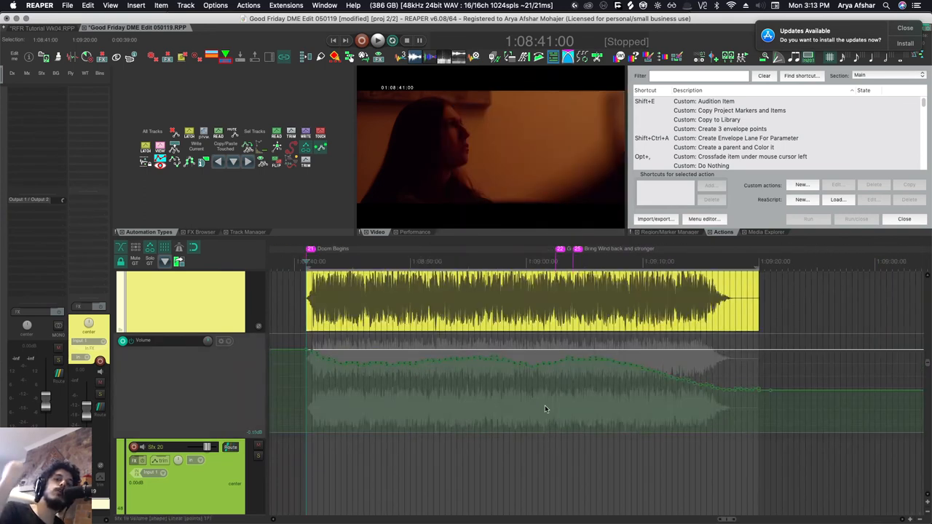